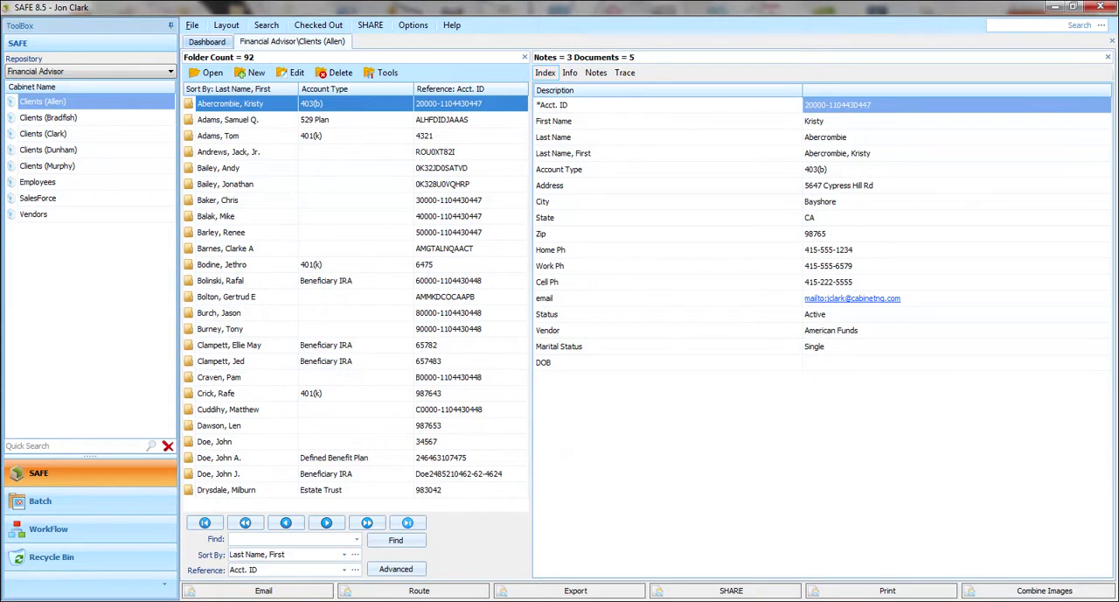
click(229, 151)
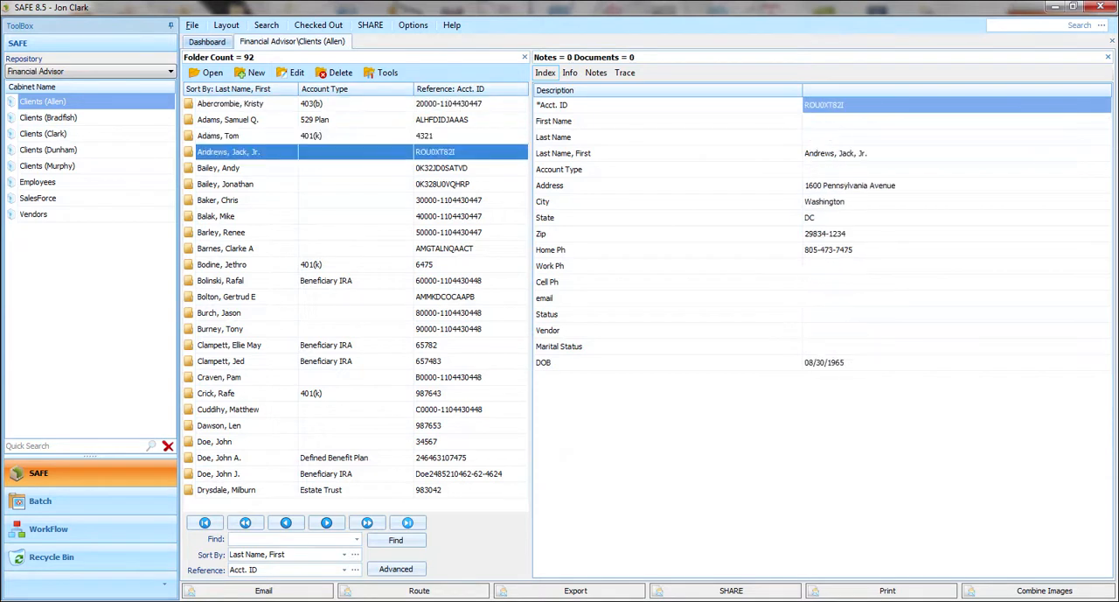
click(219, 167)
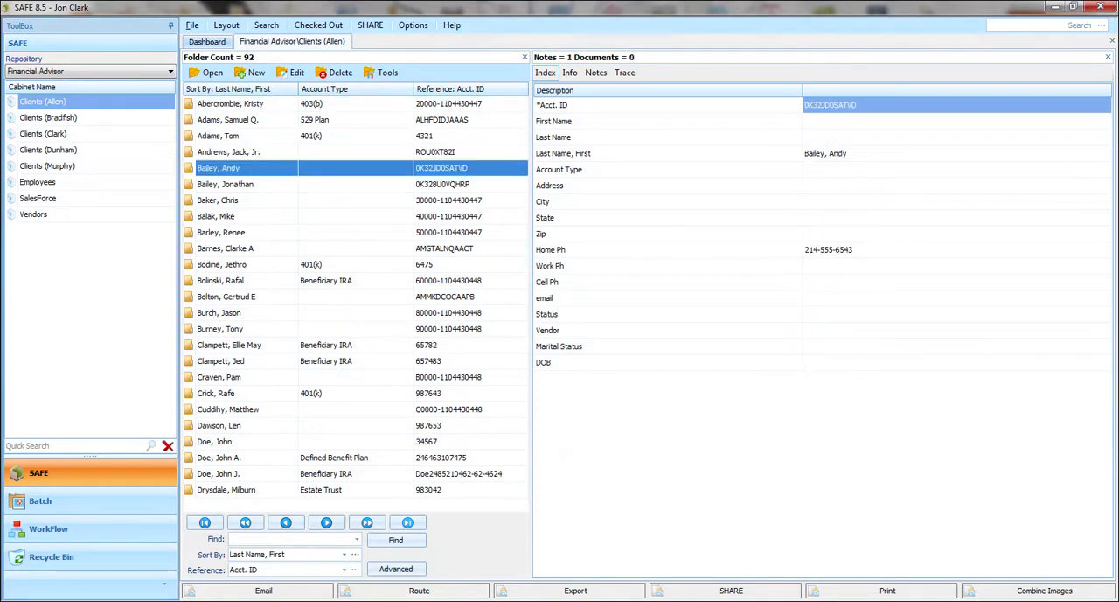
Jump to Clampett, Ellie May and preview her Variable Annuity Application
text(c)
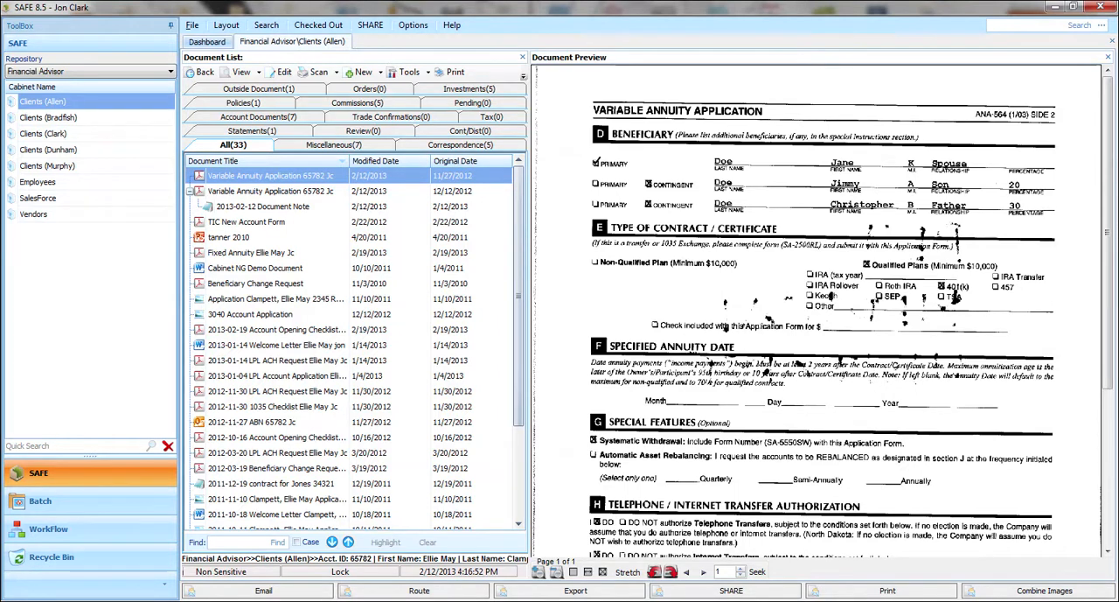
Filter Clampett's folder to its 5 correspondence documents, show all 33, then go back to the list
click(460, 144)
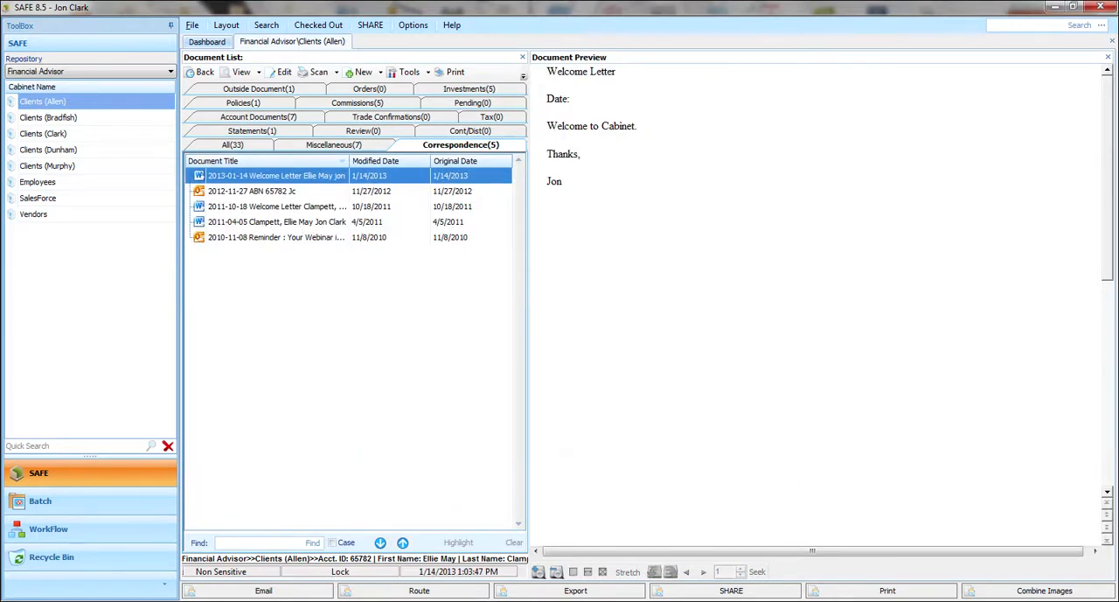
click(232, 144)
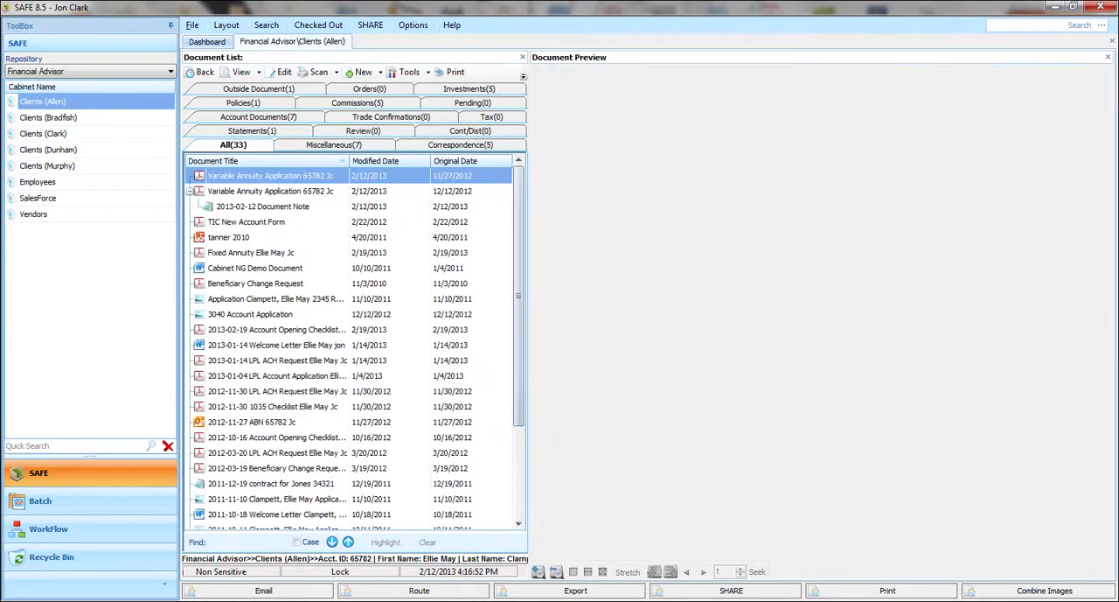
click(271, 175)
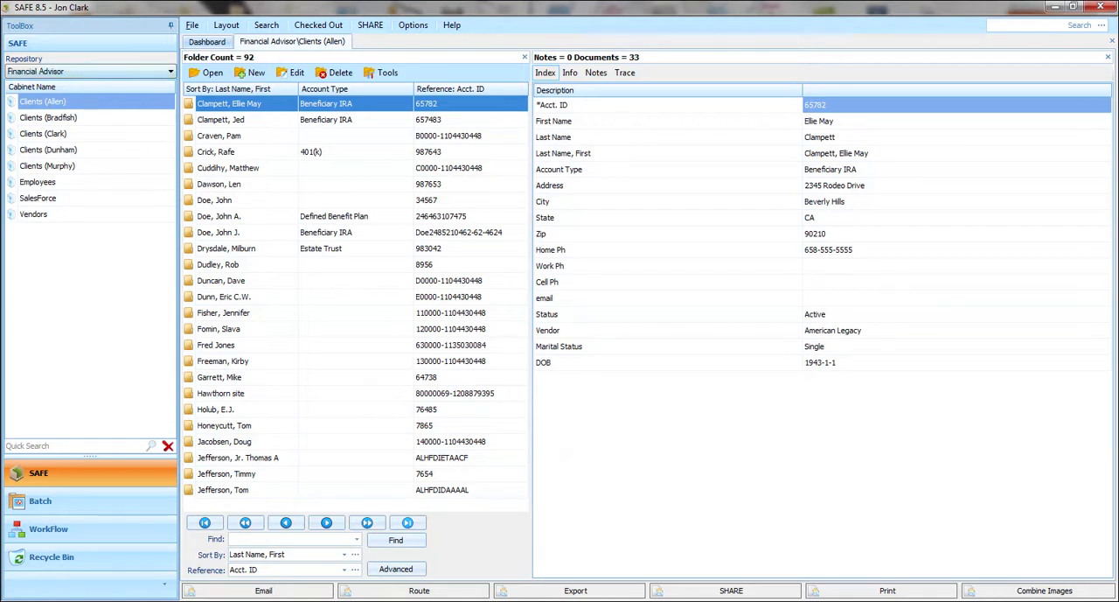
Browse Otis Birdsong's Active Personnel folder in Human Resource Demo, then open Corporate Office Vendors
click(83, 71)
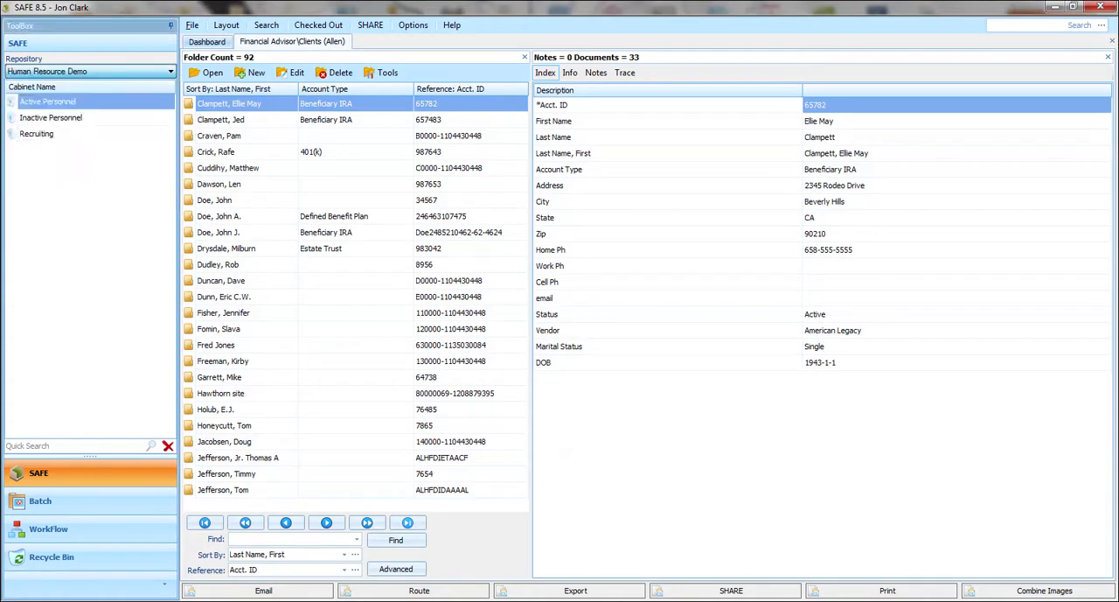
click(48, 101)
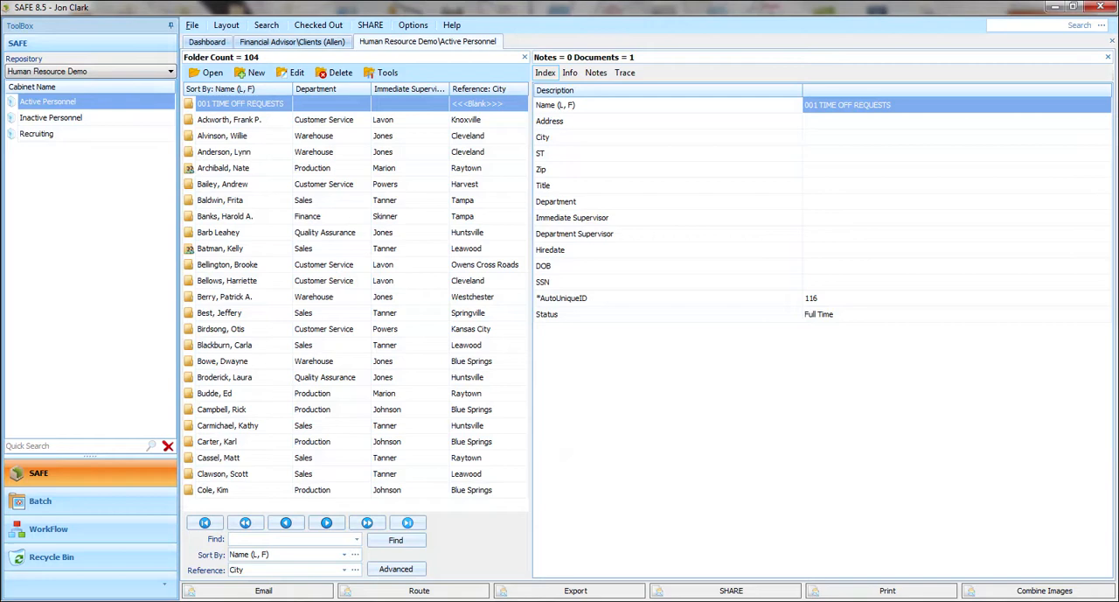
click(220, 329)
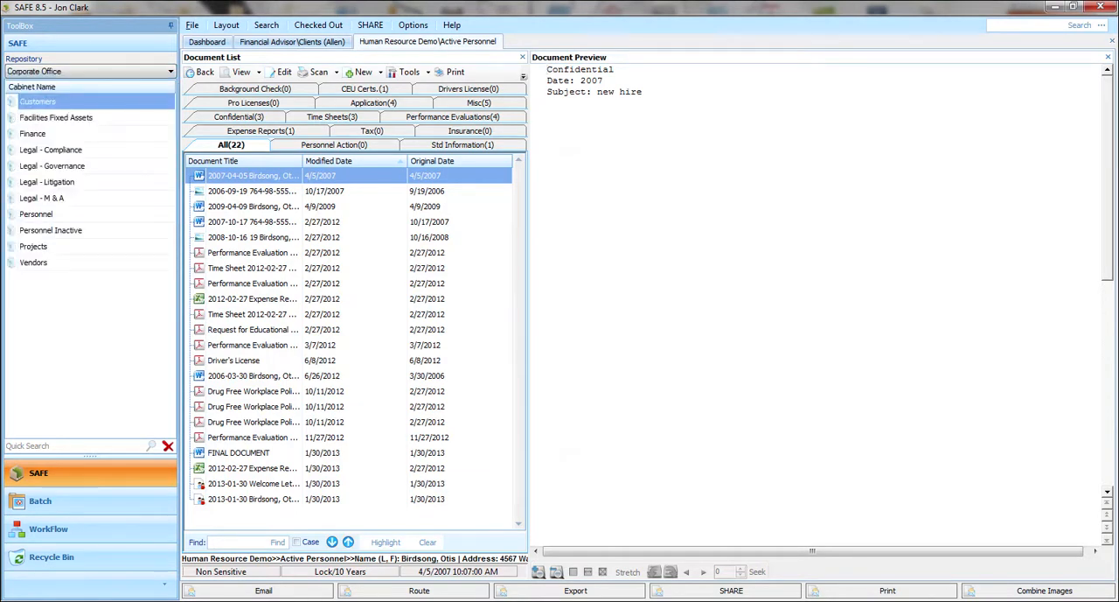
click(33, 262)
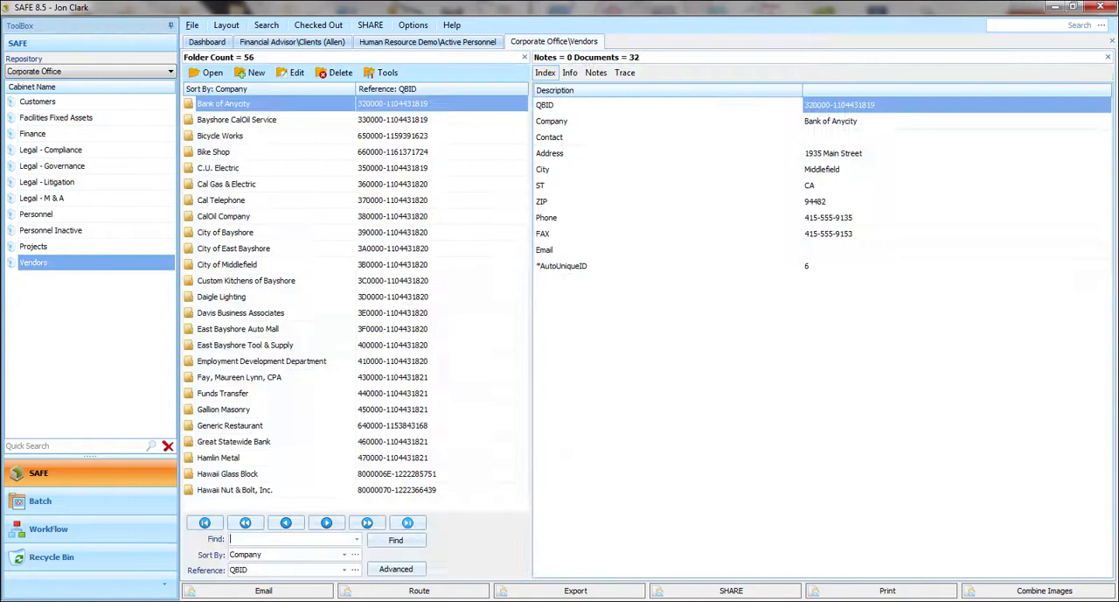